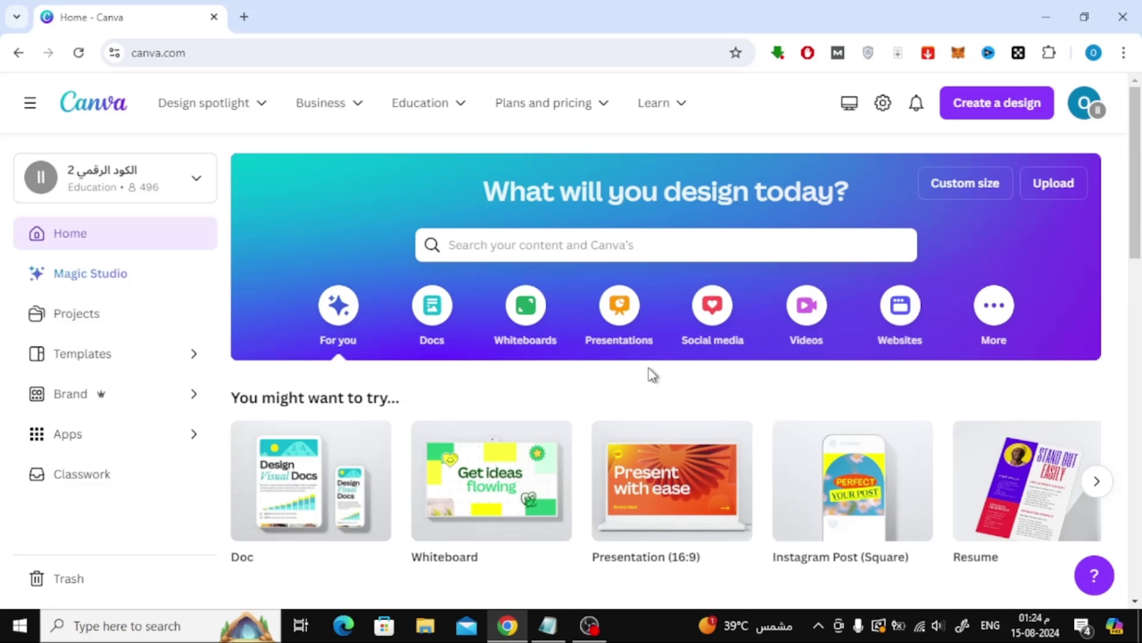
Choose Videos, scroll to Facebook Videos and pick the Find Your Dream House template
click(806, 304)
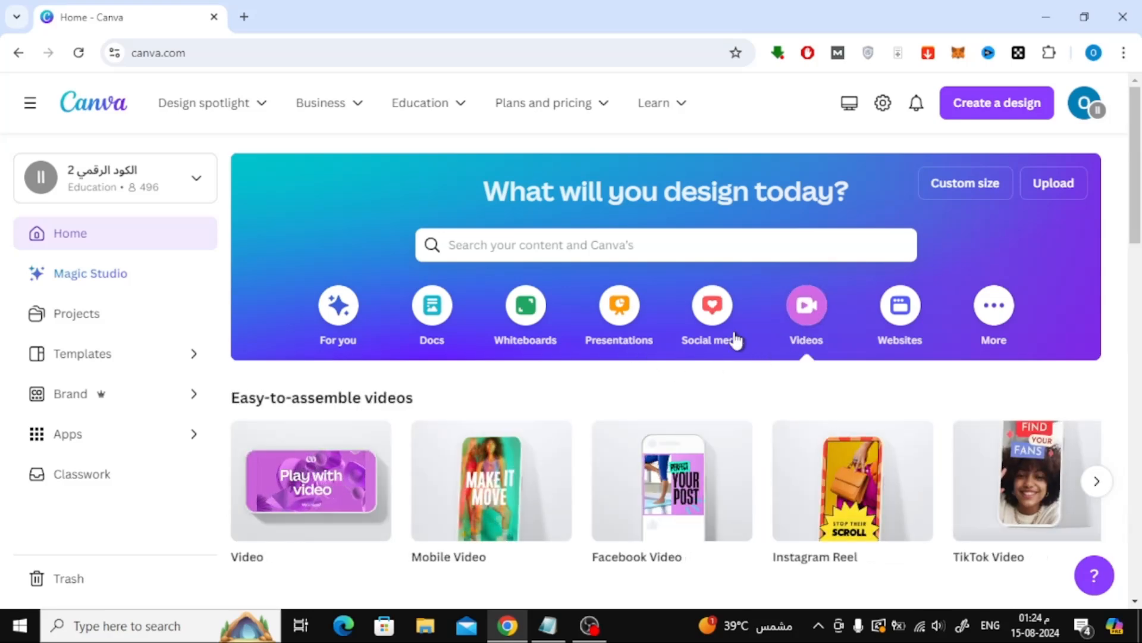
scroll(down, 3)
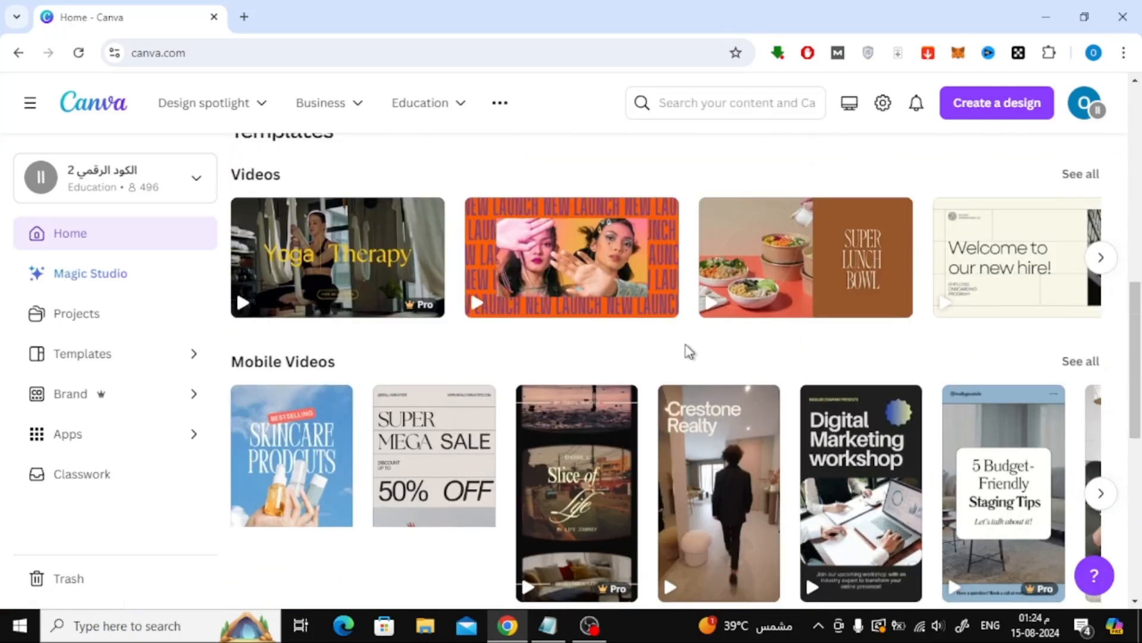
scroll(down, 3)
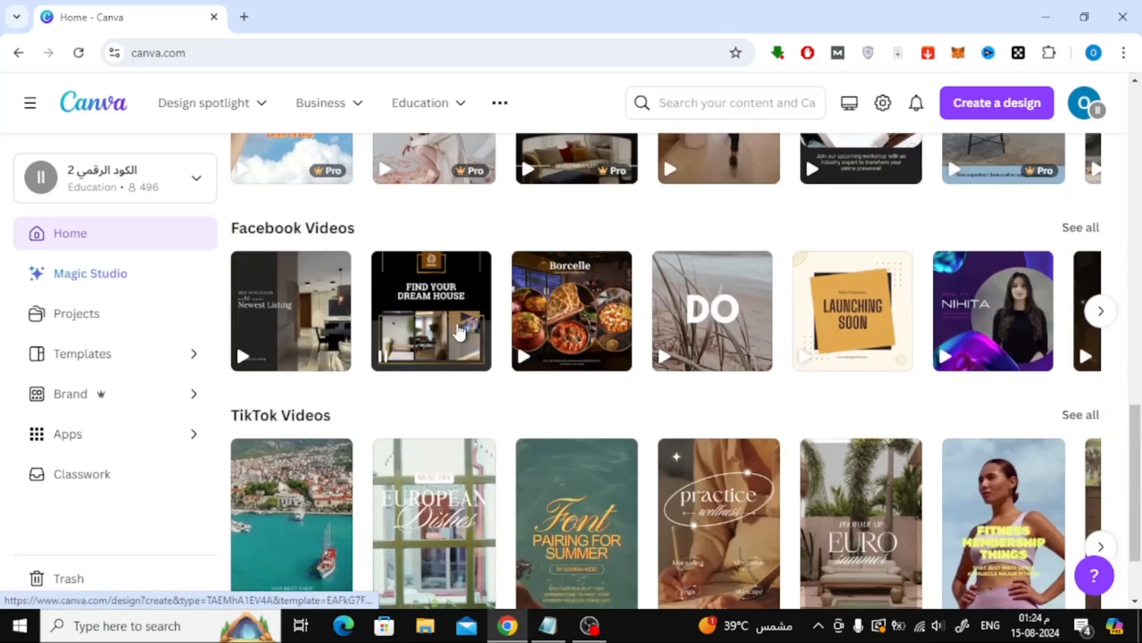
click(432, 331)
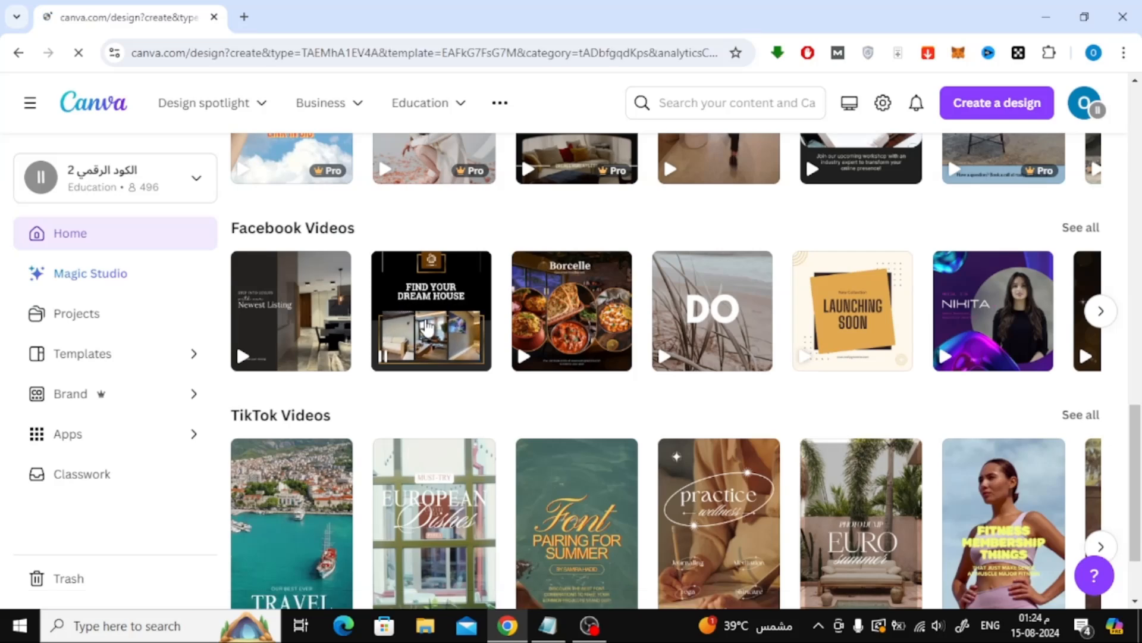
Let the Find Your Dream House template load into the editor with its four-scene, 22-second timeline
click(432, 311)
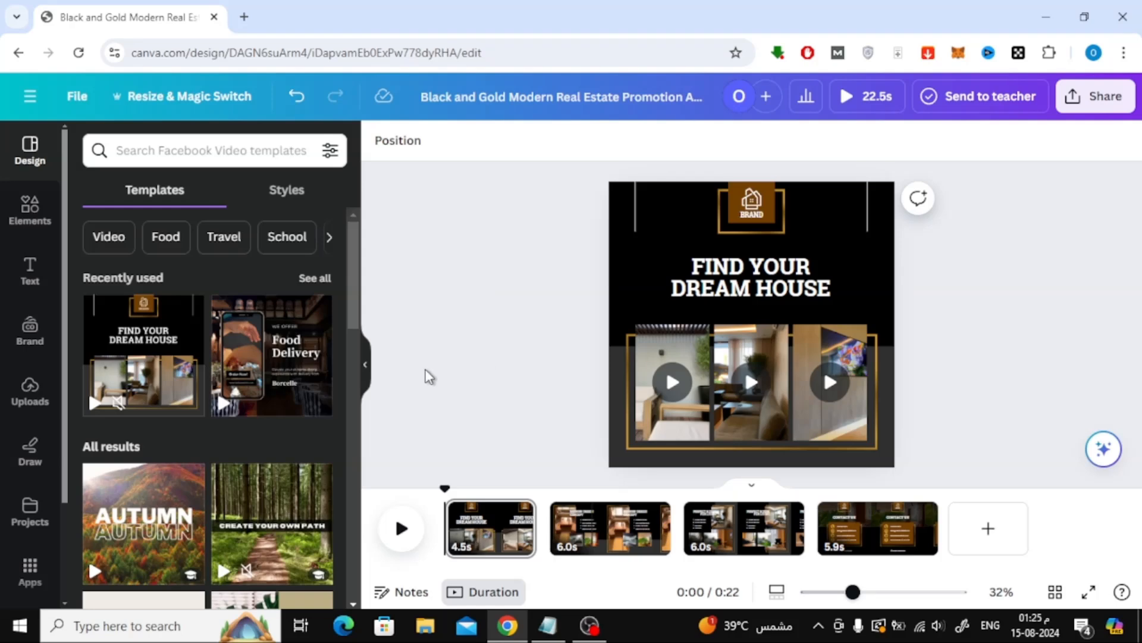
Show the Uploads panel of previously uploaded logos and screenshots and start a file upload
click(30, 389)
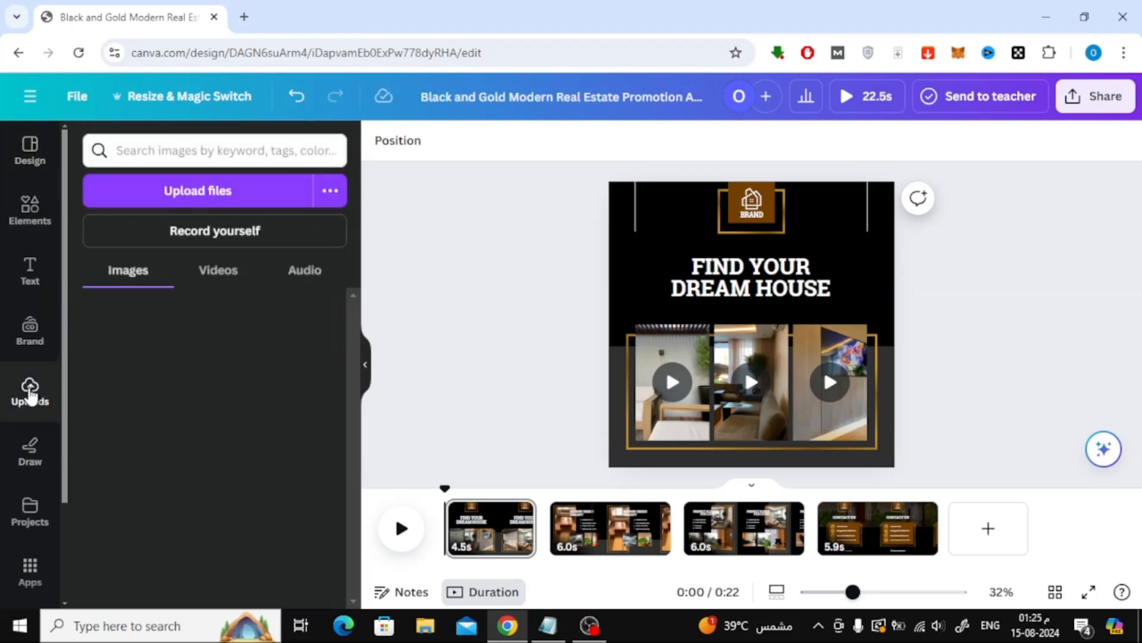
click(30, 391)
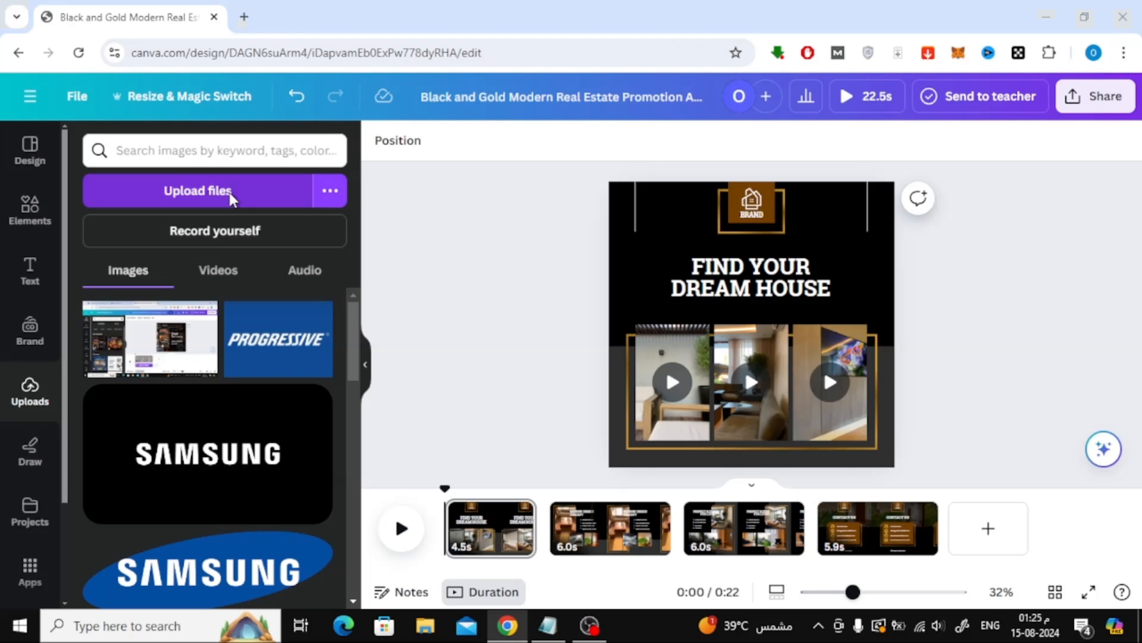
click(214, 191)
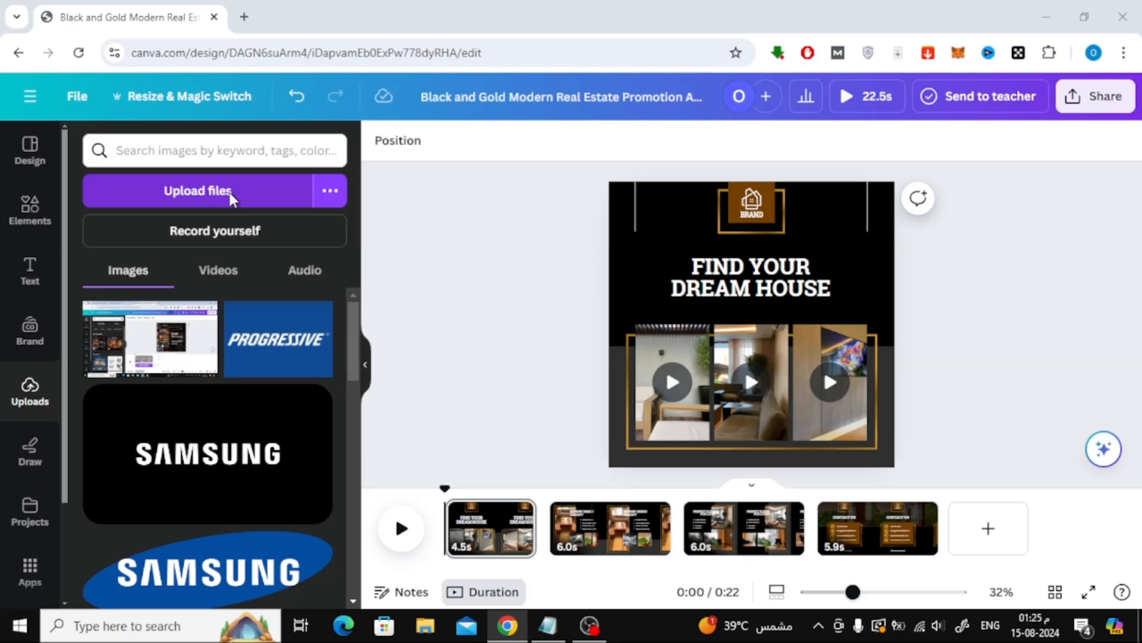
Upload downfall-3-208028.mp3 from the Downloads folder
click(214, 191)
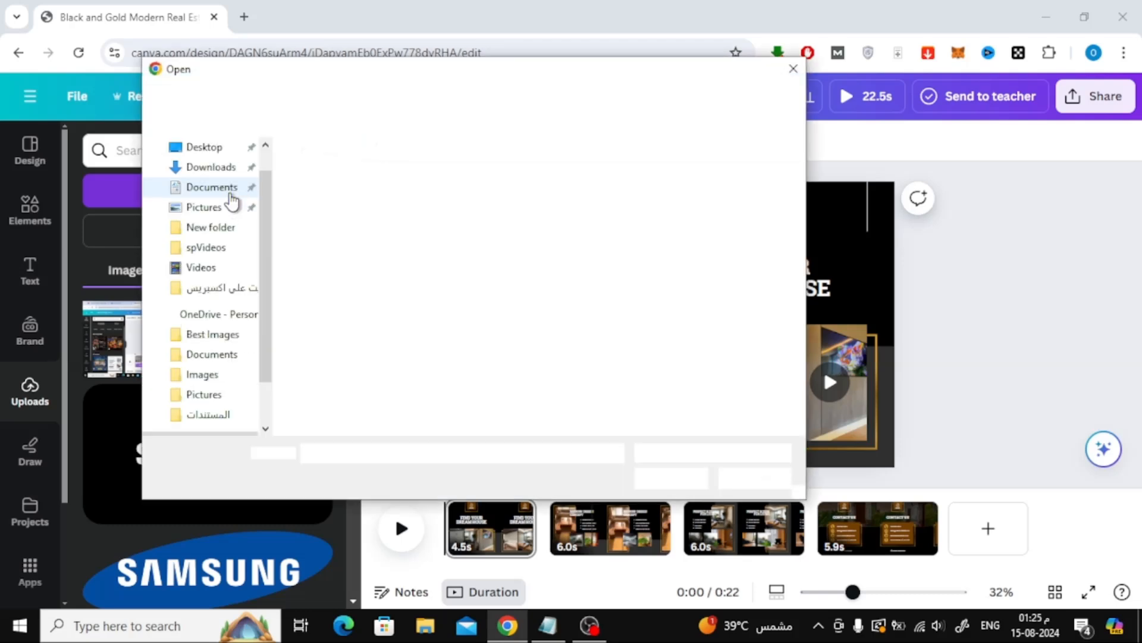
click(209, 167)
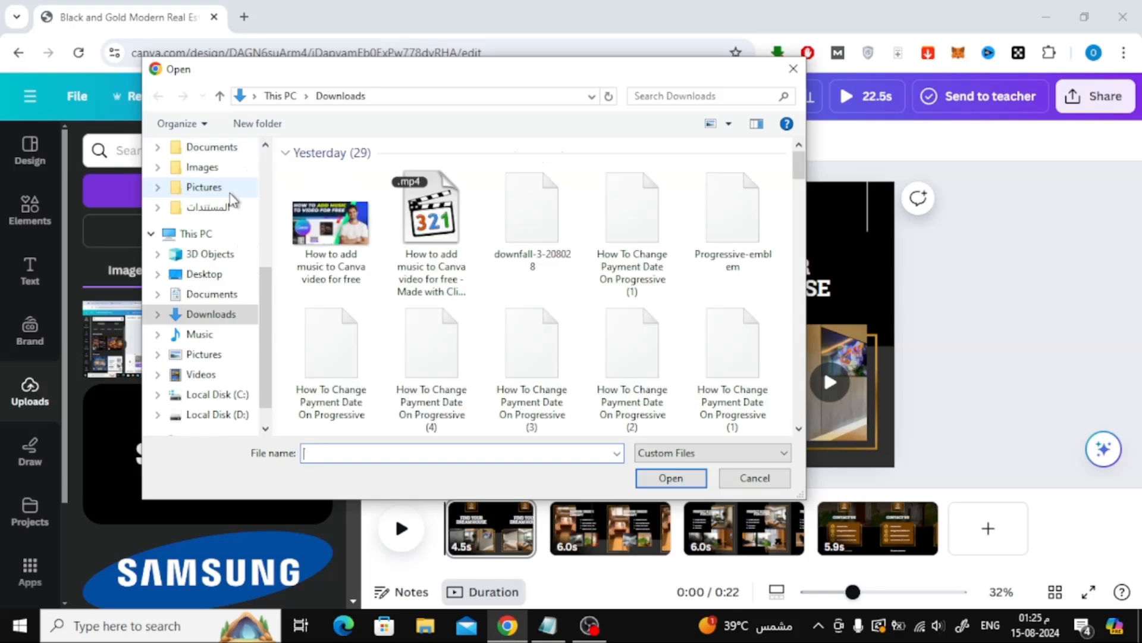
click(532, 208)
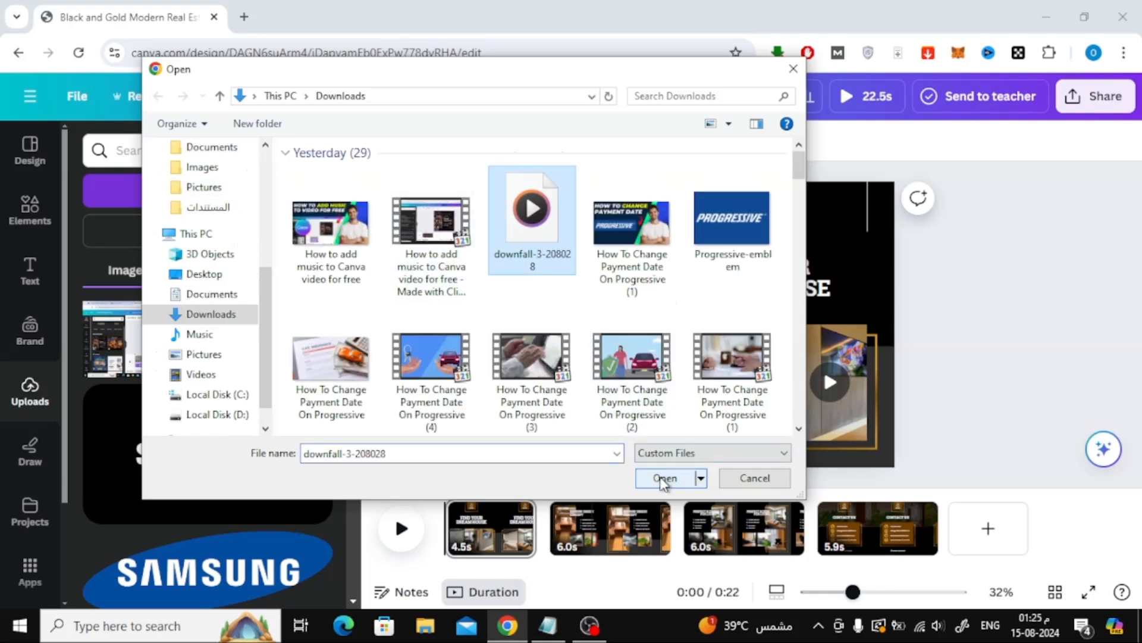
click(664, 478)
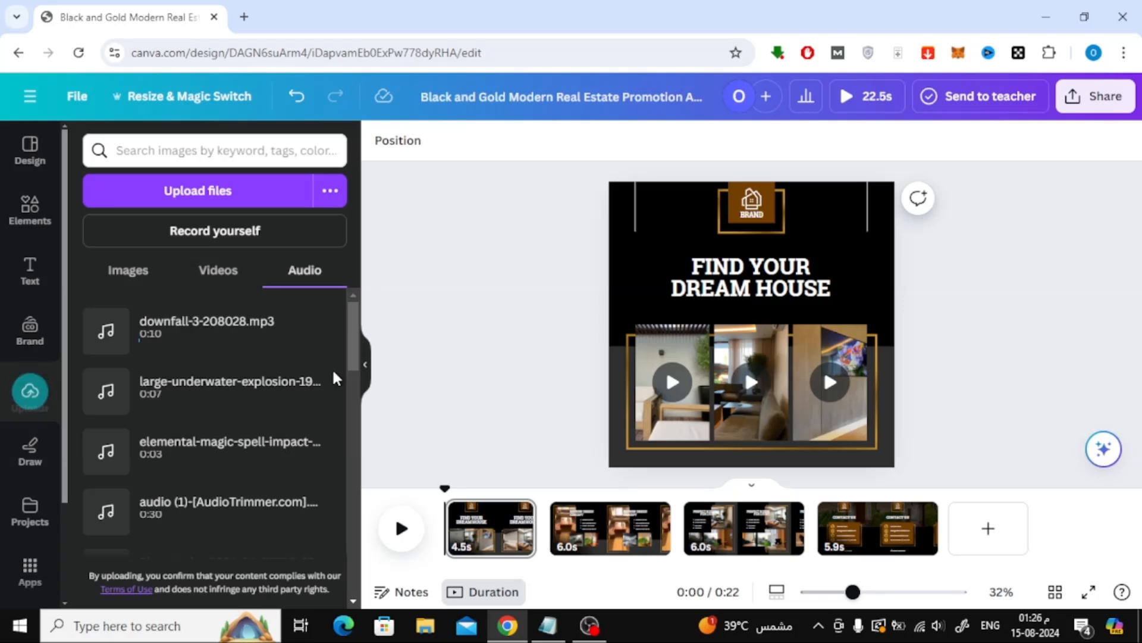
mouse_move(340, 355)
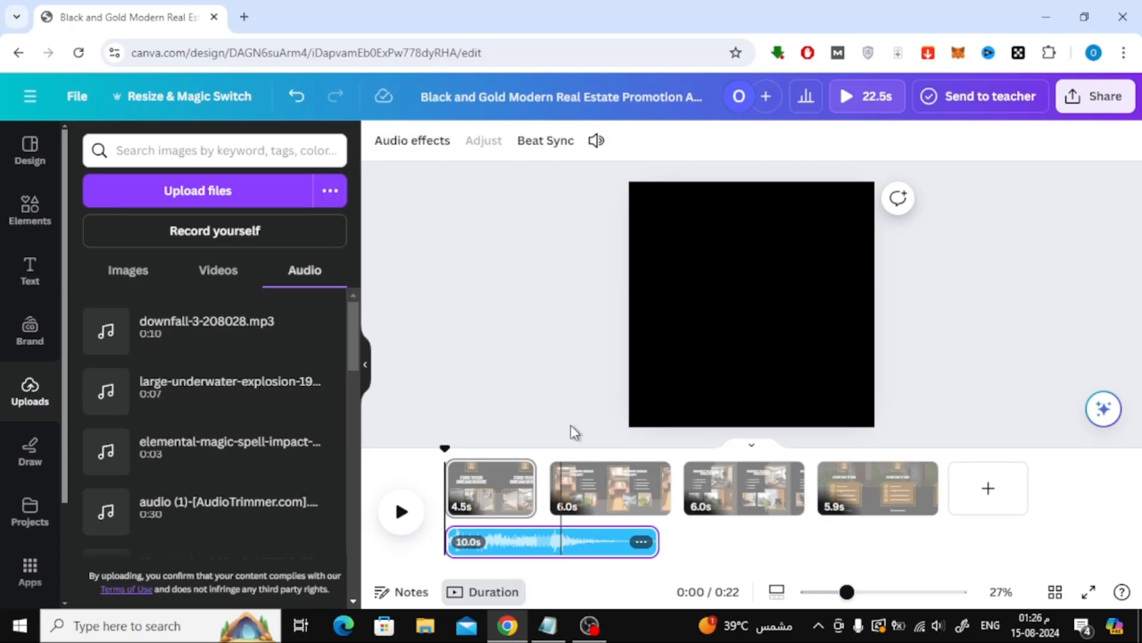
Play the real estate video to preview the scenes with the 10-second music clip
click(401, 512)
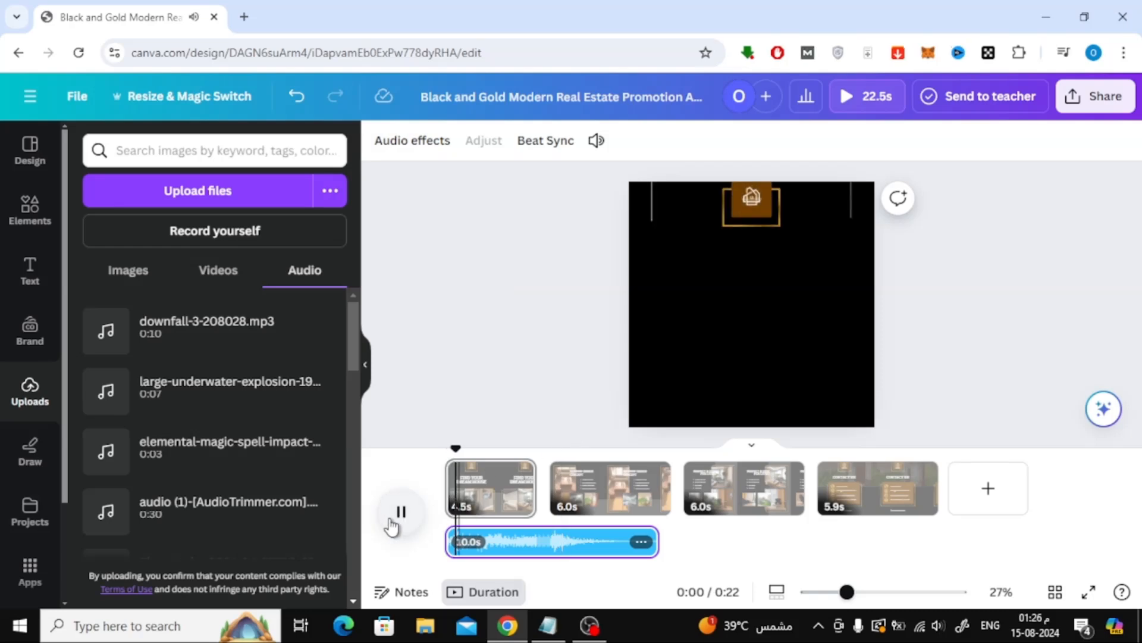